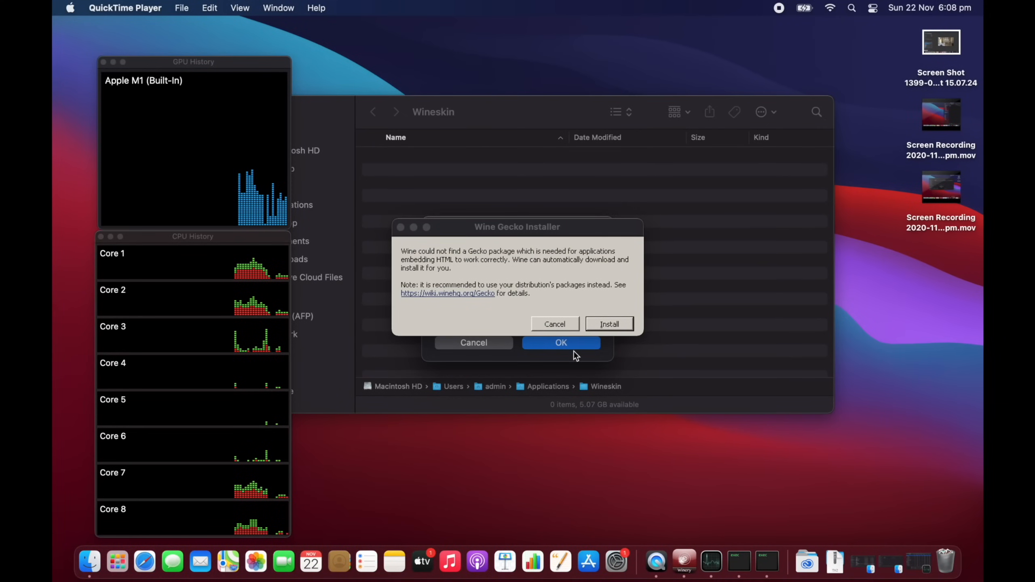
Accept the Wine Gecko install and let the Crysis.app wrapper finish building
click(608, 323)
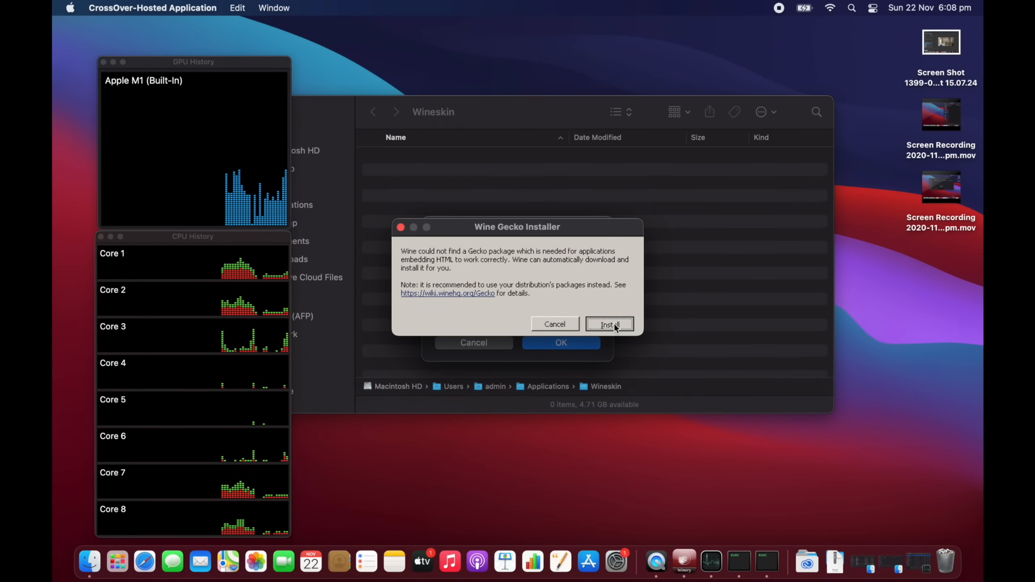
click(608, 324)
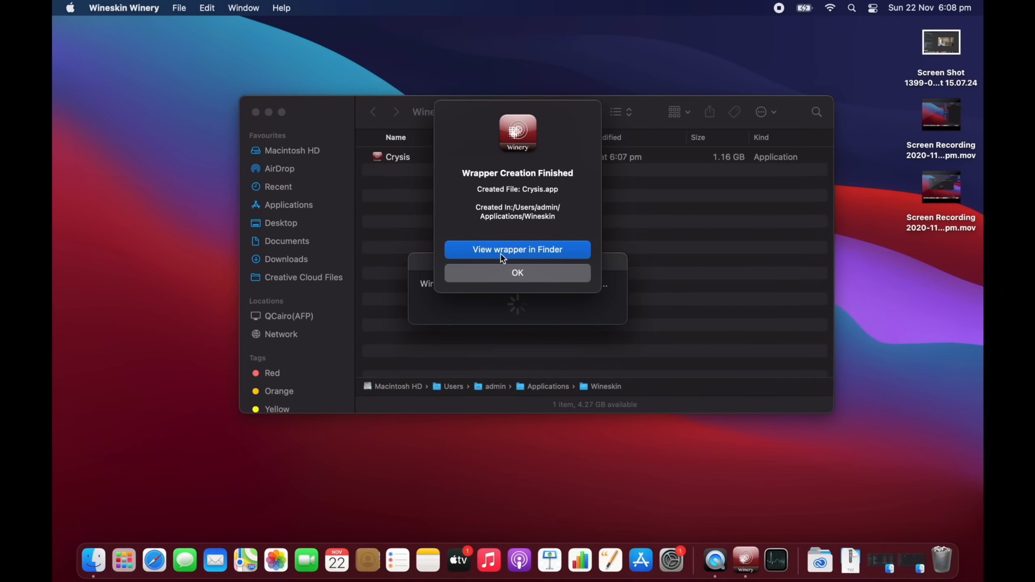
Reveal the new wrapper in Finder and open Crysis.app from the Wineskin folder
click(516, 249)
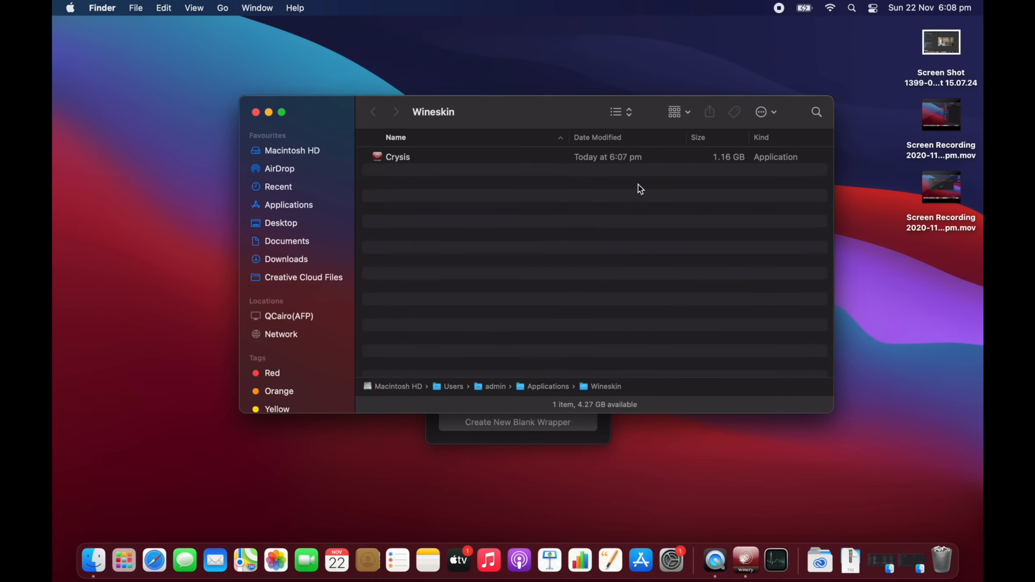
click(397, 156)
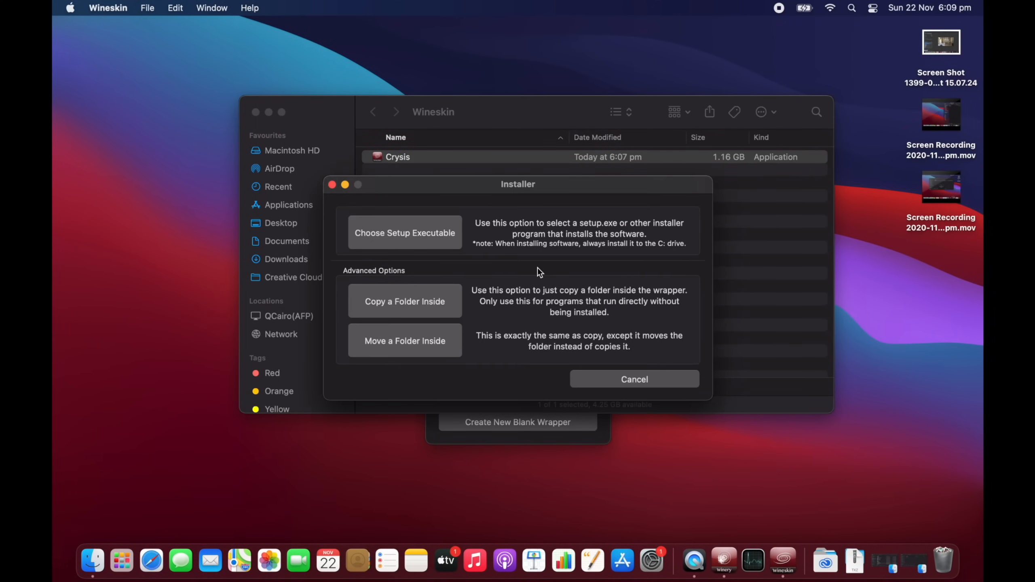
Choose nzd_crysis_spdemo.exe from Downloads as the setup executable
click(404, 232)
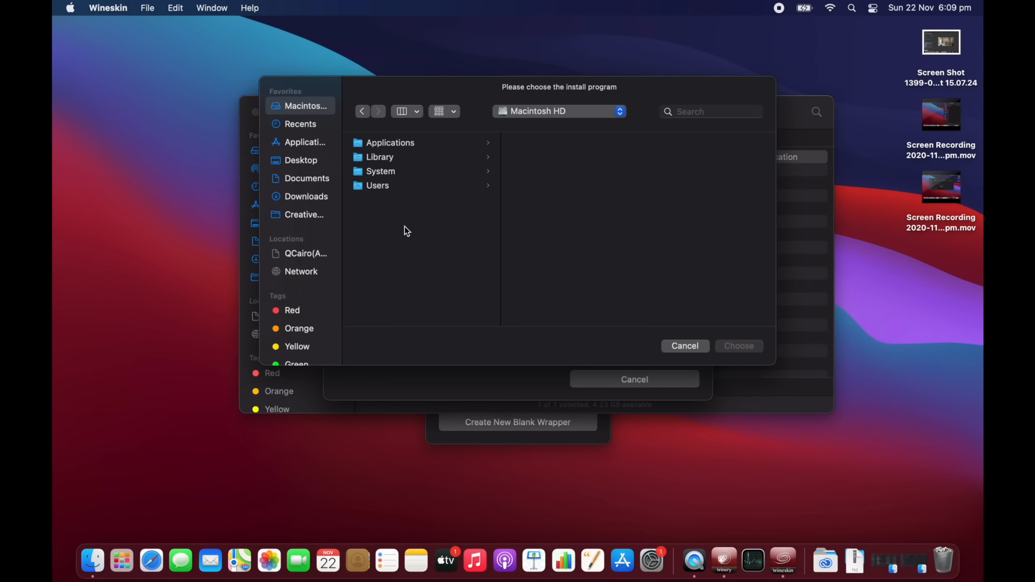
click(305, 196)
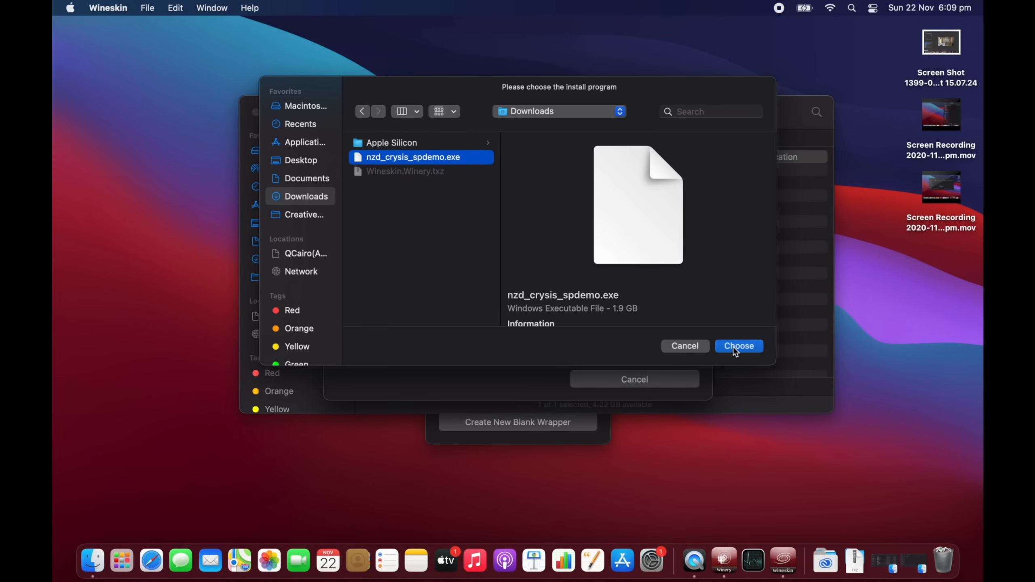
click(739, 346)
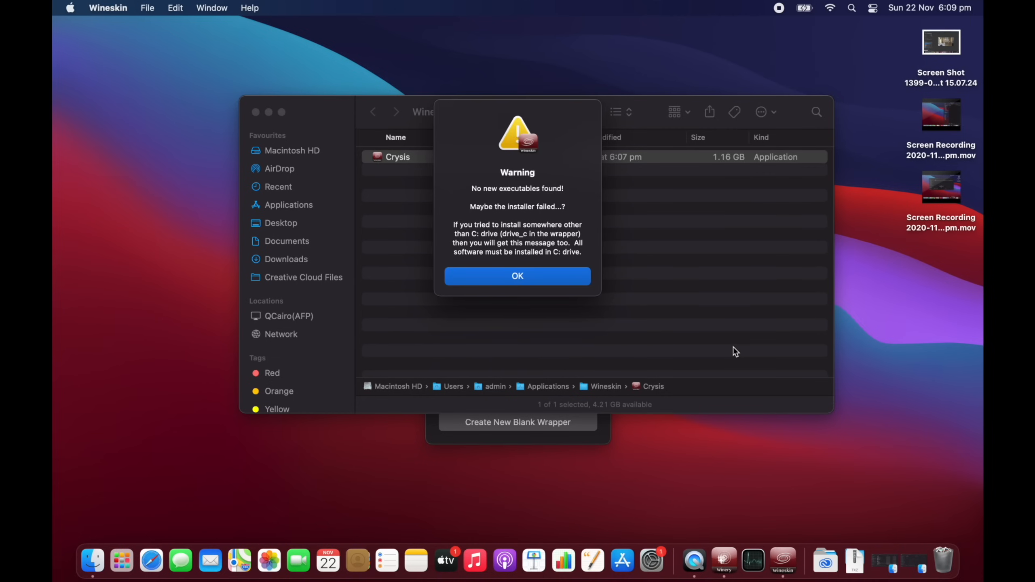